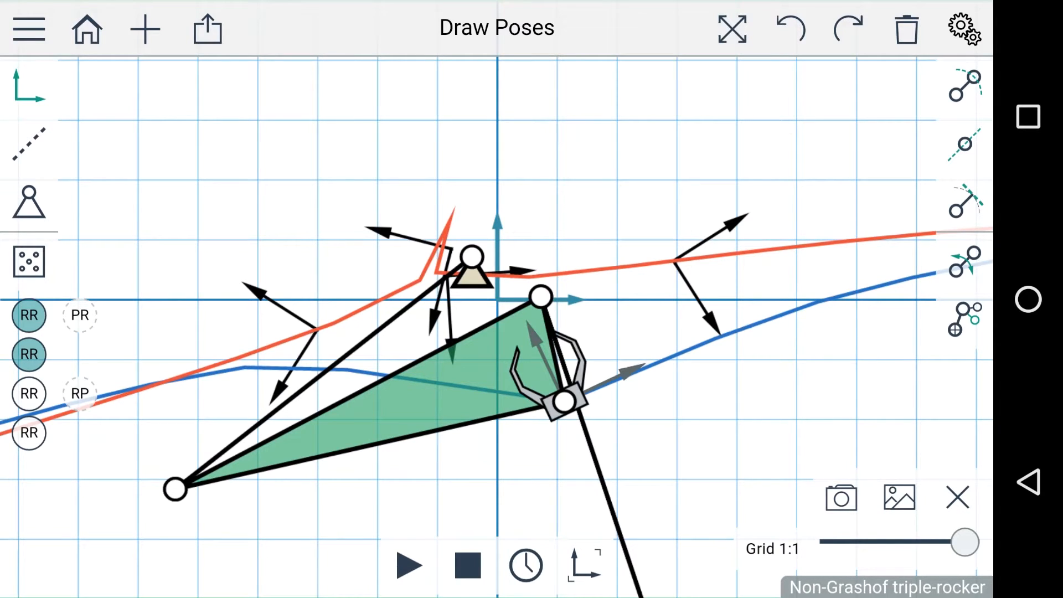
Set the workspace Width and Height to 5 by 5 and apply it
left_click(965, 26)
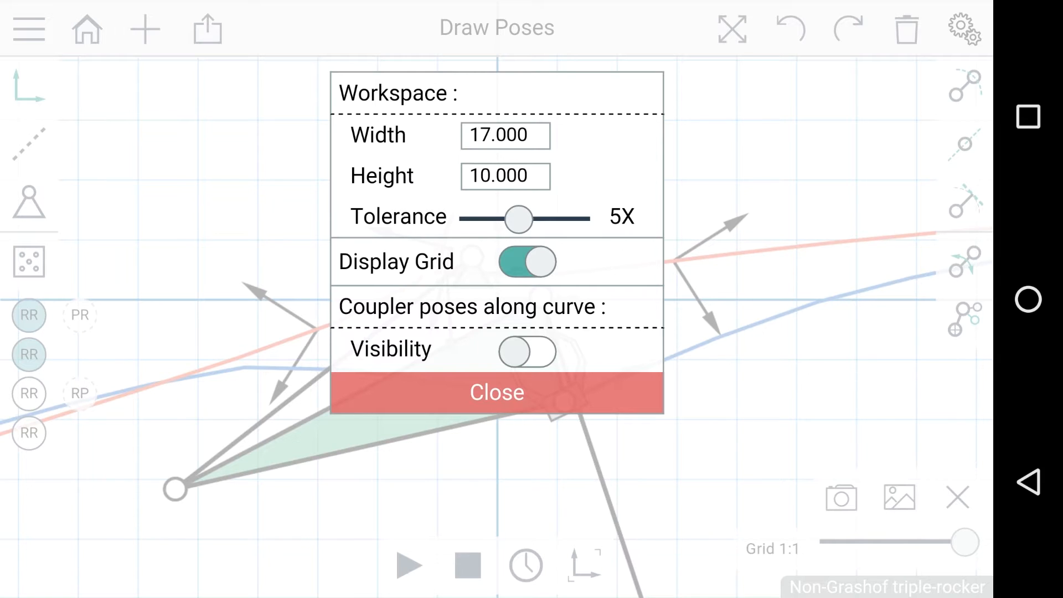
left_click(505, 135)
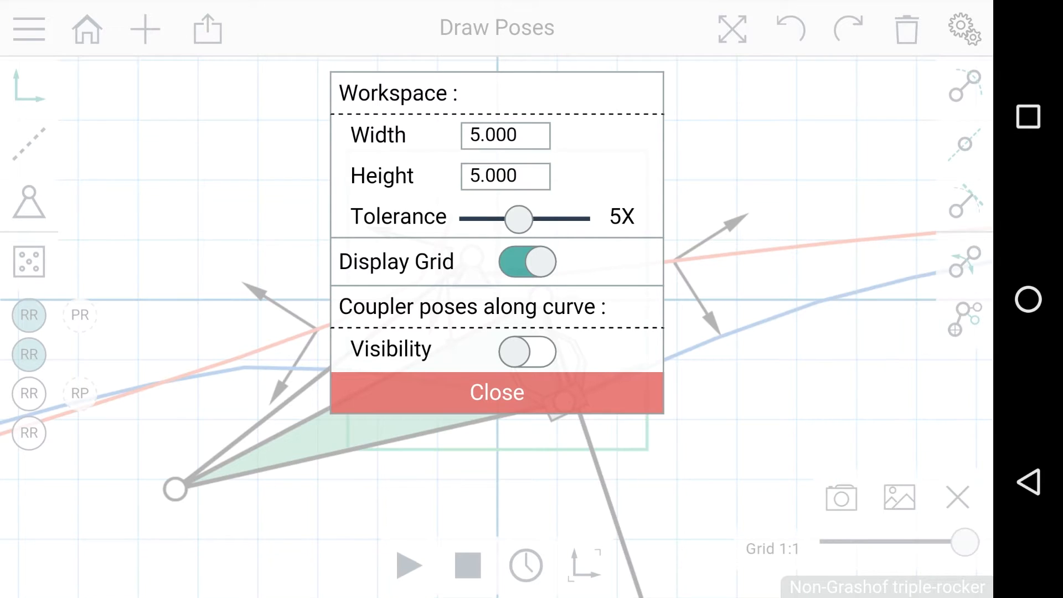
left_click(497, 392)
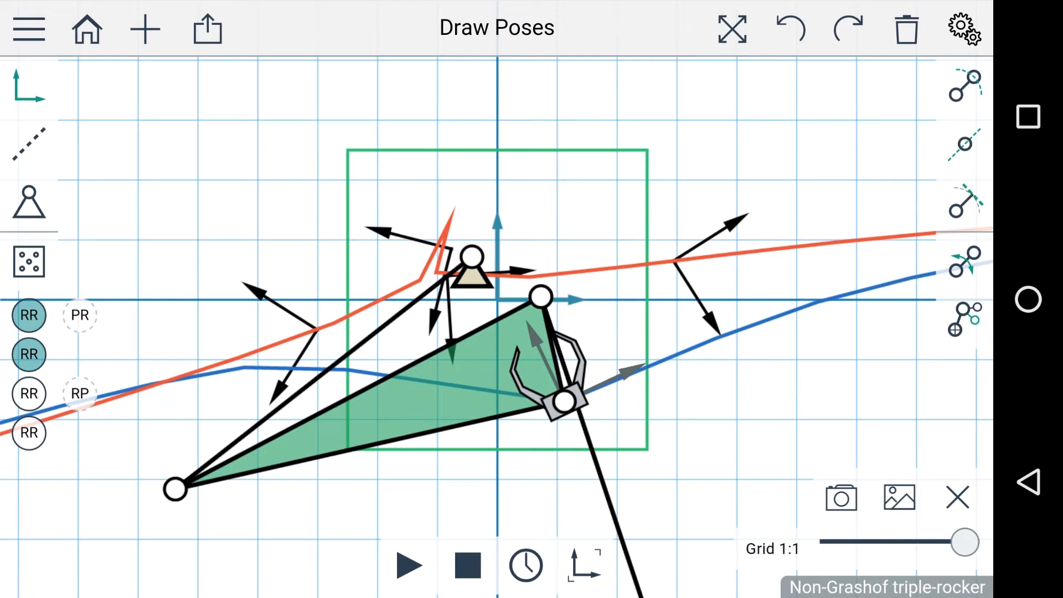
Set the workspace width back to 17 and lower Tolerance to 1X
left_click(965, 27)
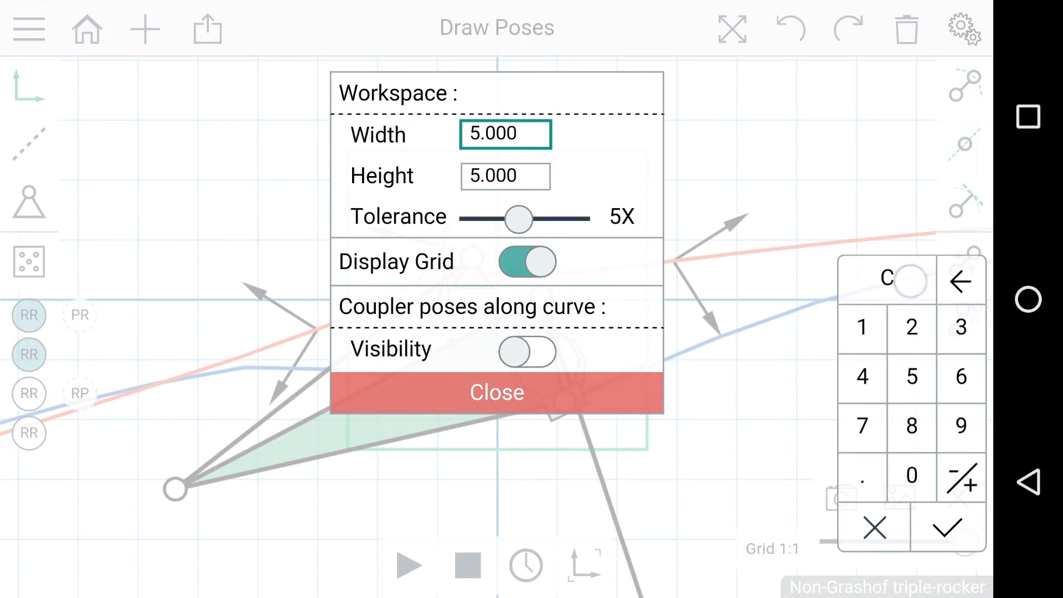
type("17")
left_click(505, 176)
type("10.000")
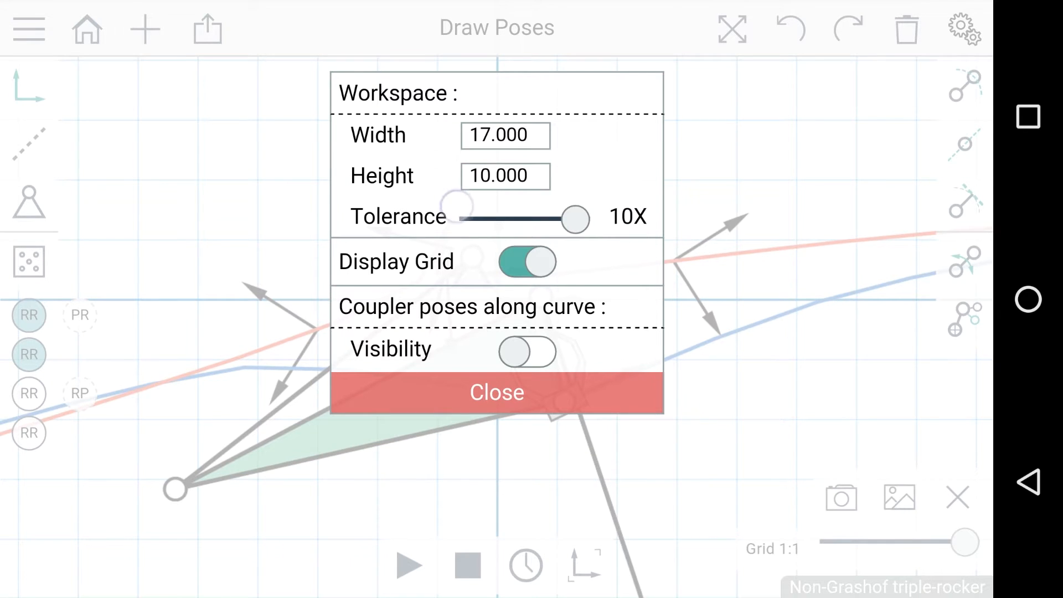
left_click_drag(573, 220, 473, 219)
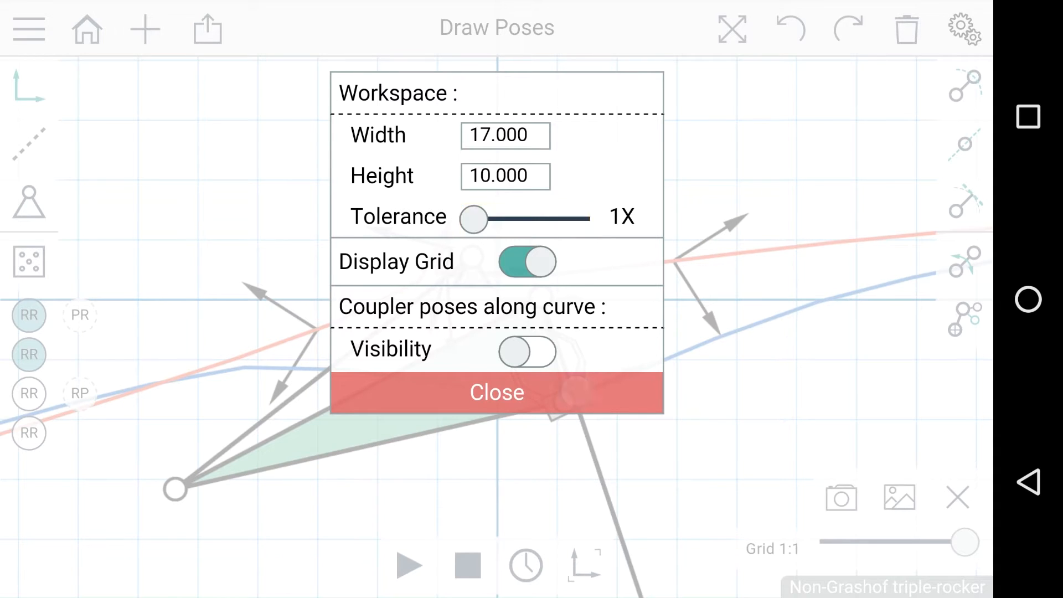
Select the PR dyad to make a Crank Slider Mechanism, then play and stop its motion
left_click(497, 392)
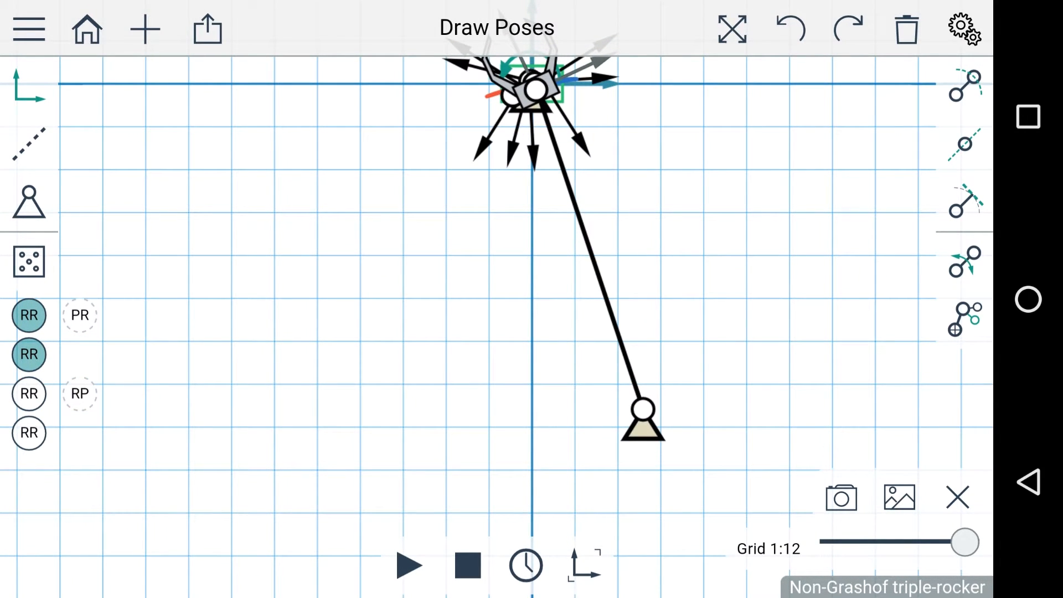
left_click(80, 315)
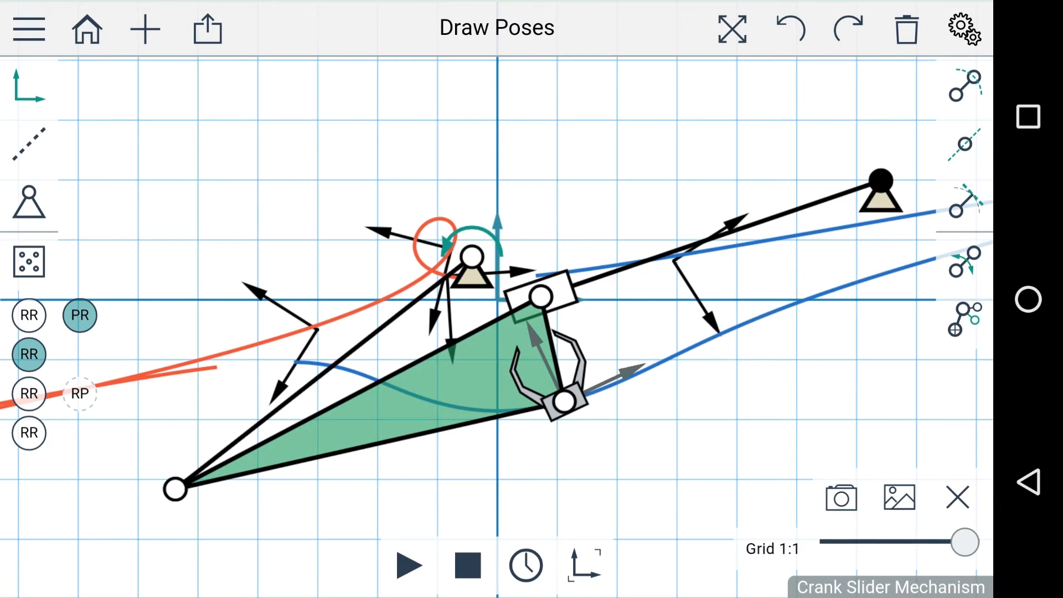
left_click(410, 564)
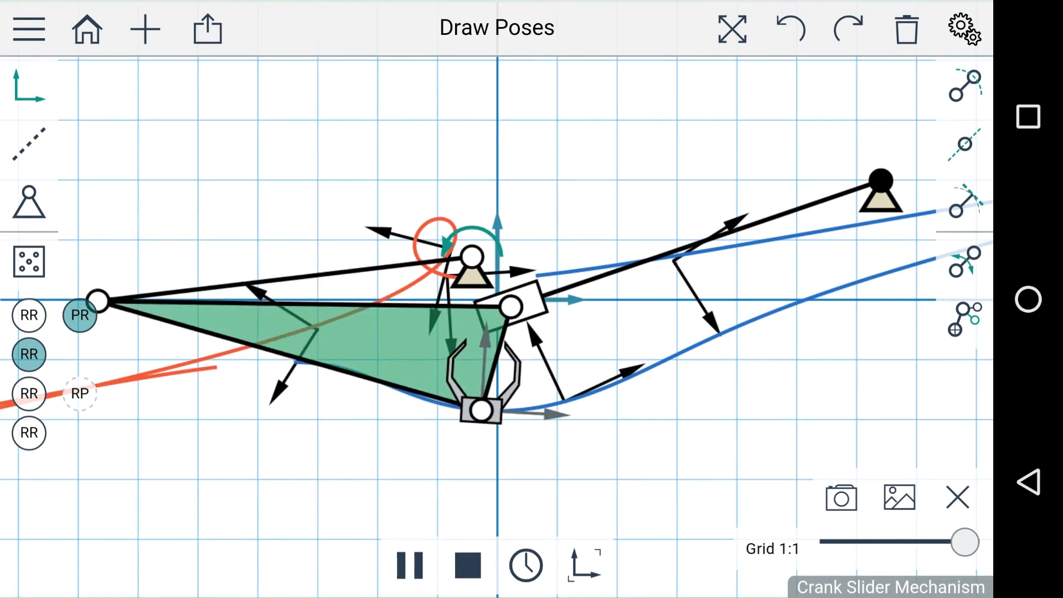
left_click(412, 565)
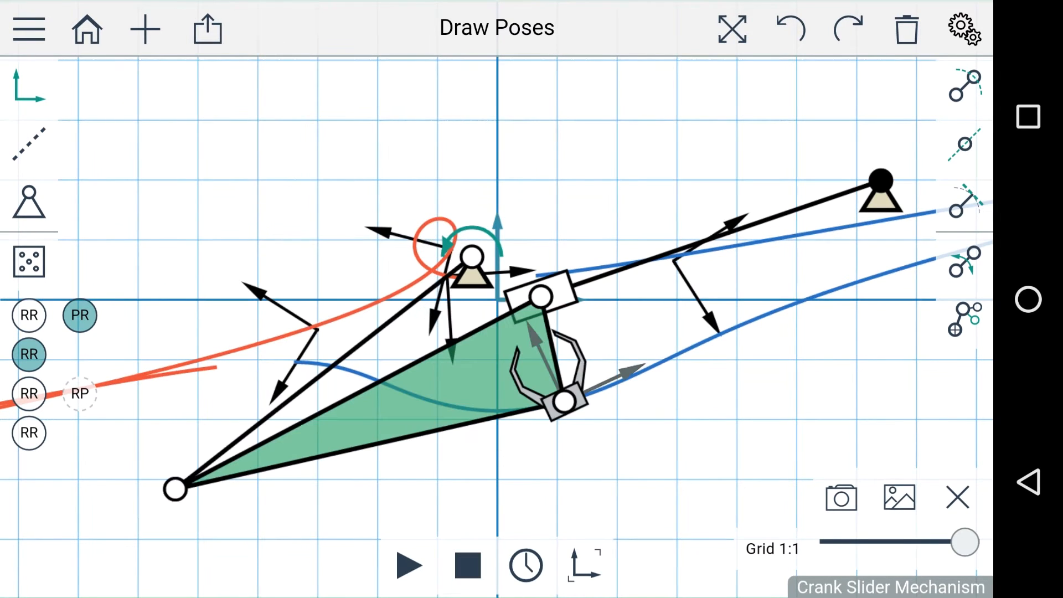
left_click(965, 29)
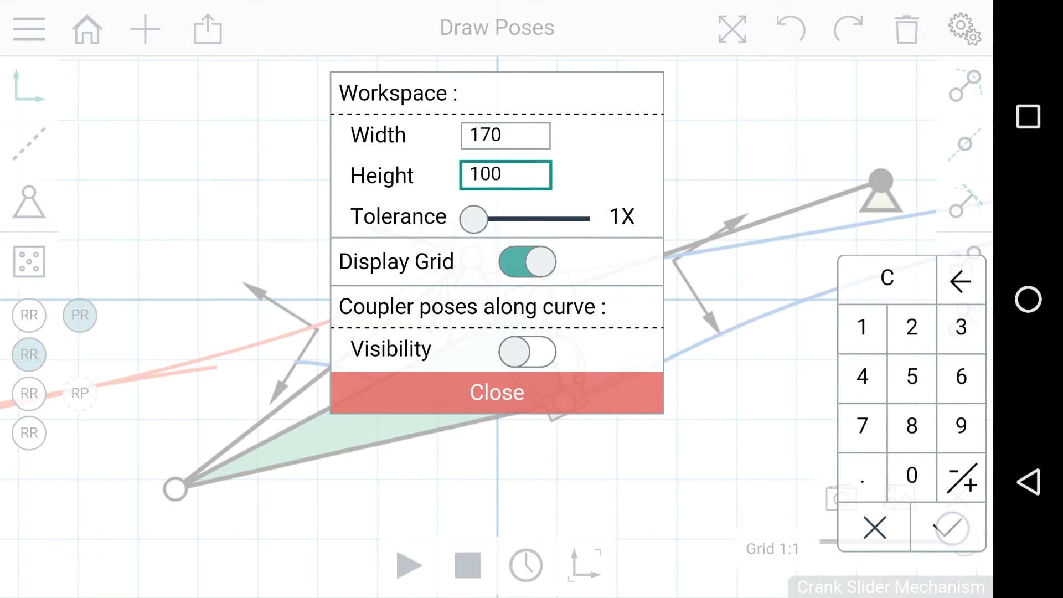
Swap the sliding dyad for an RR dyad, restoring the non-Grashof triple-rocker
left_click(496, 392)
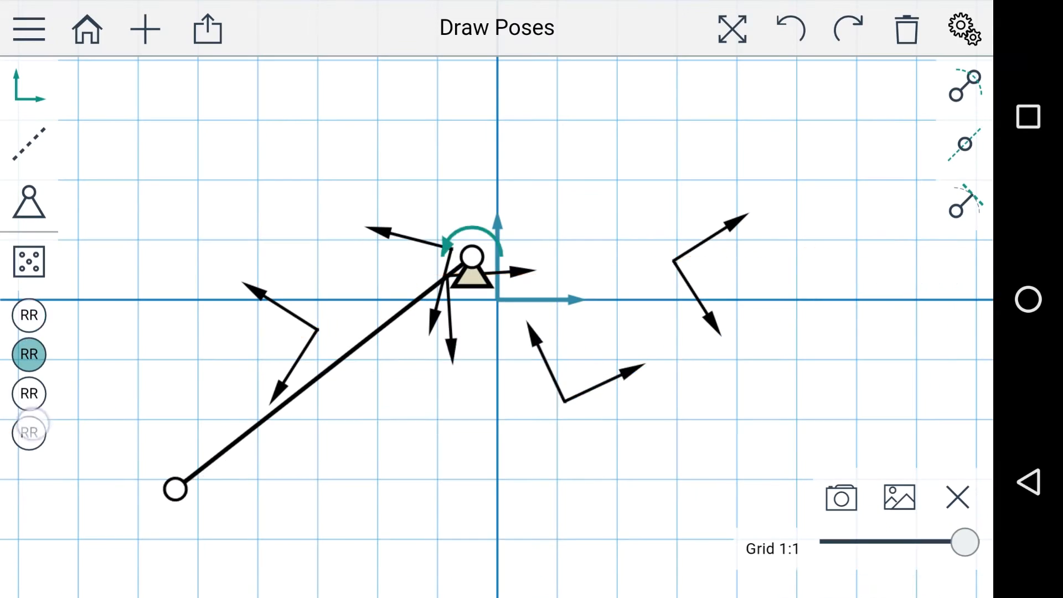
left_click(962, 265)
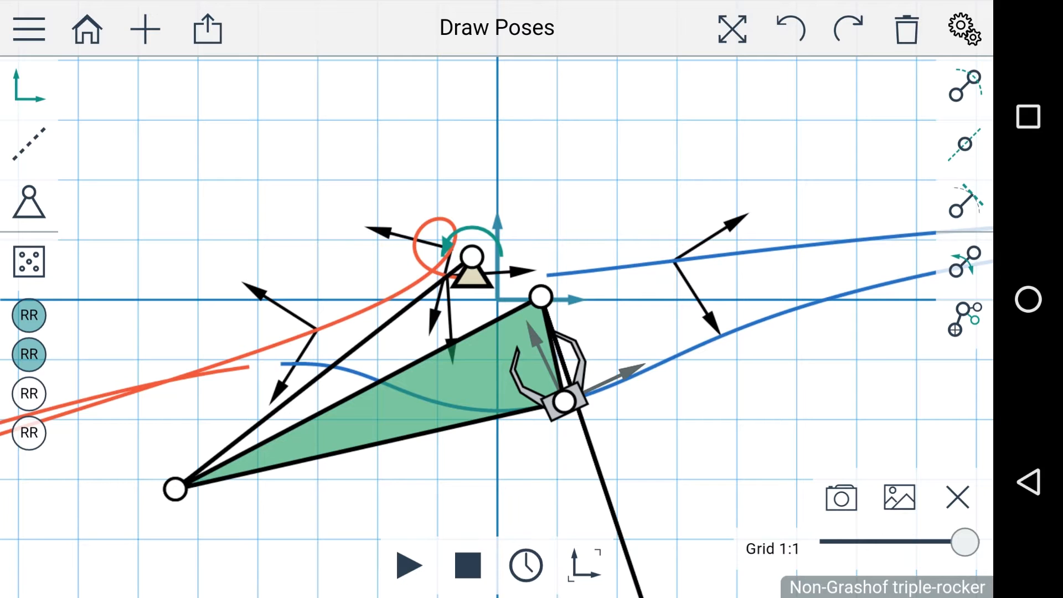
left_click(965, 29)
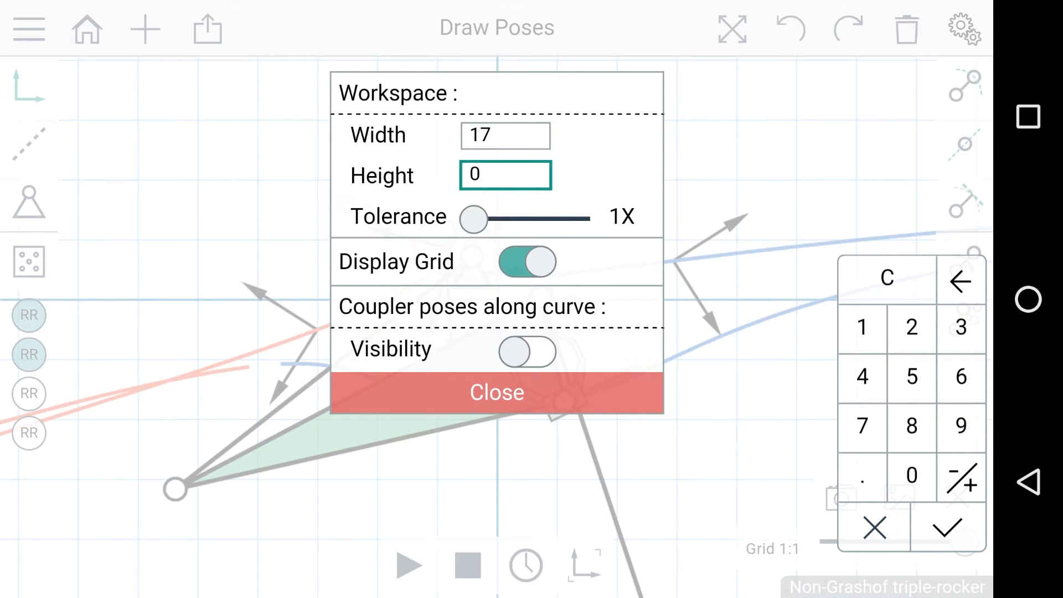
Confirm the workspace values and raise Tolerance to 10X
left_click(944, 528)
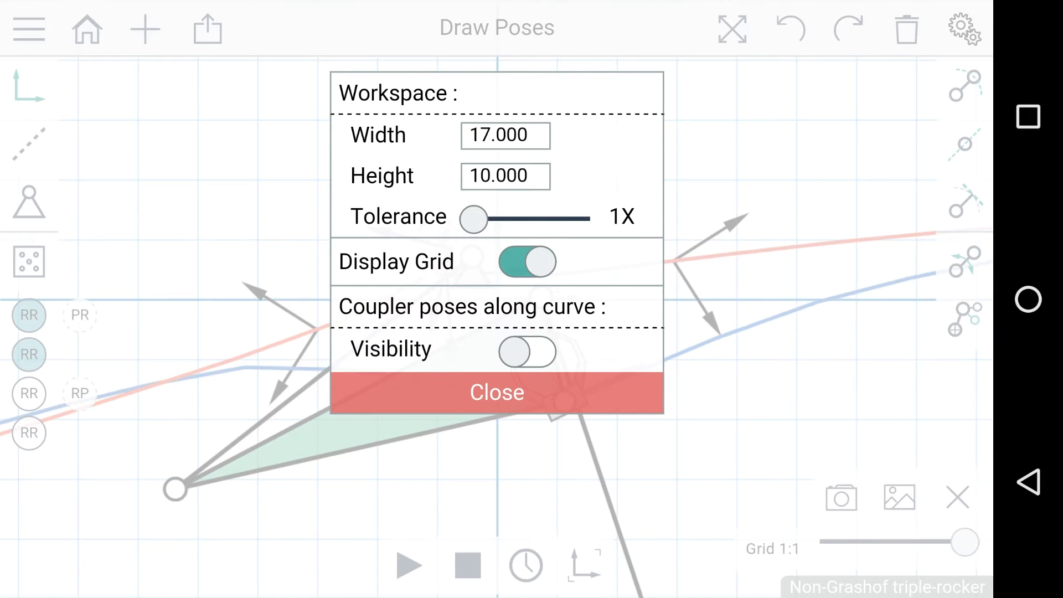
left_click_drag(473, 218, 573, 218)
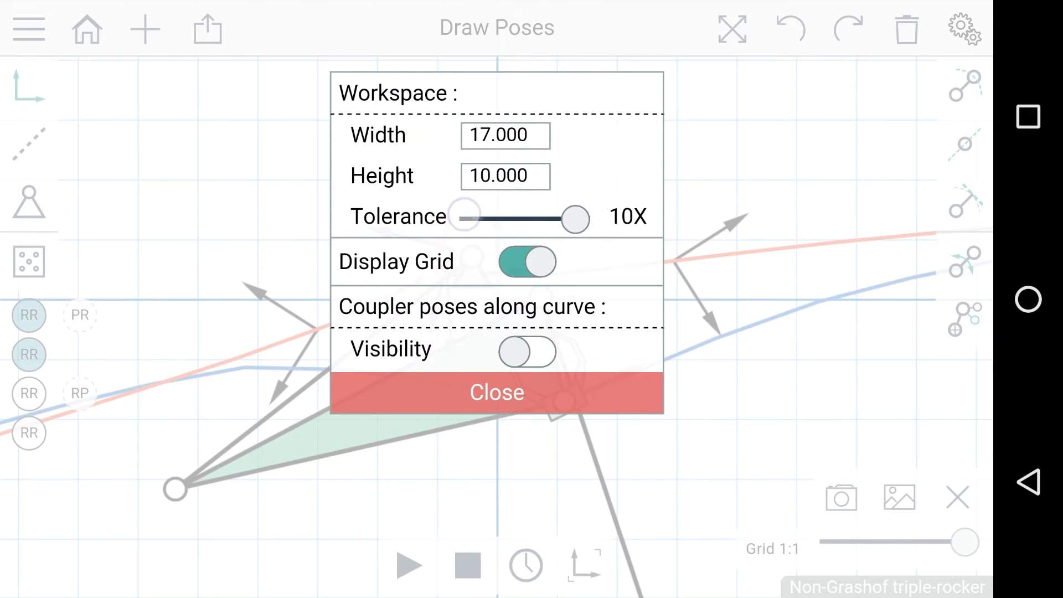
left_click(496, 392)
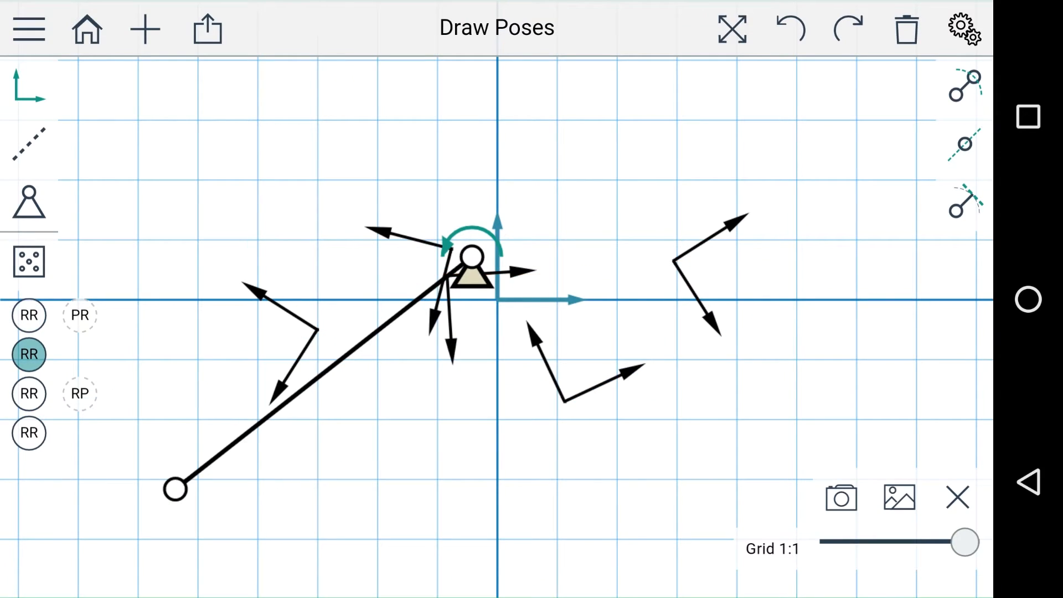
Select the RP dyad to make a Swinging Block Mechanism, then play and stop it
left_click(80, 395)
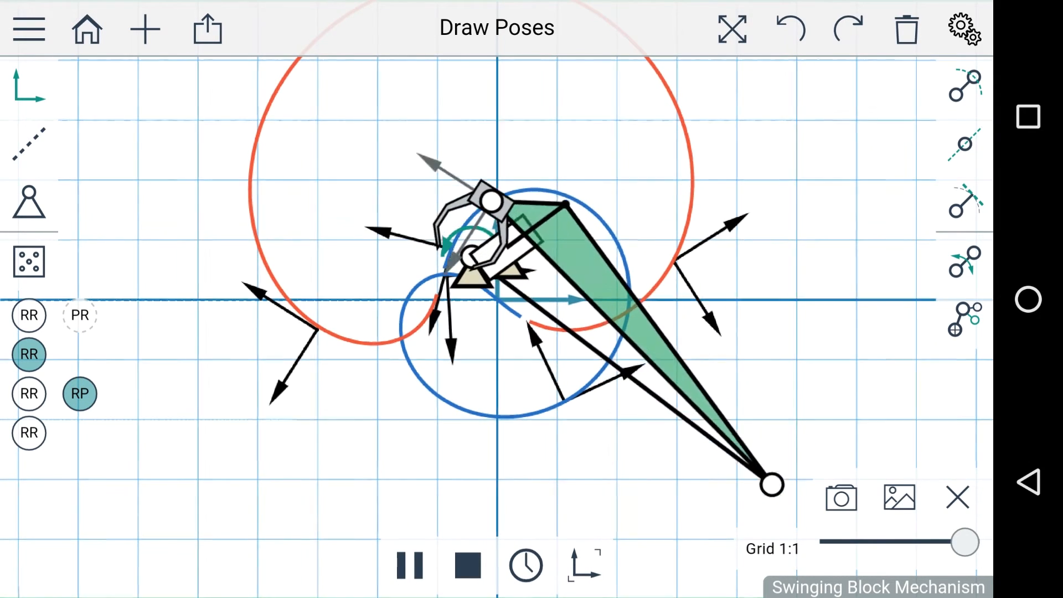
left_click(409, 565)
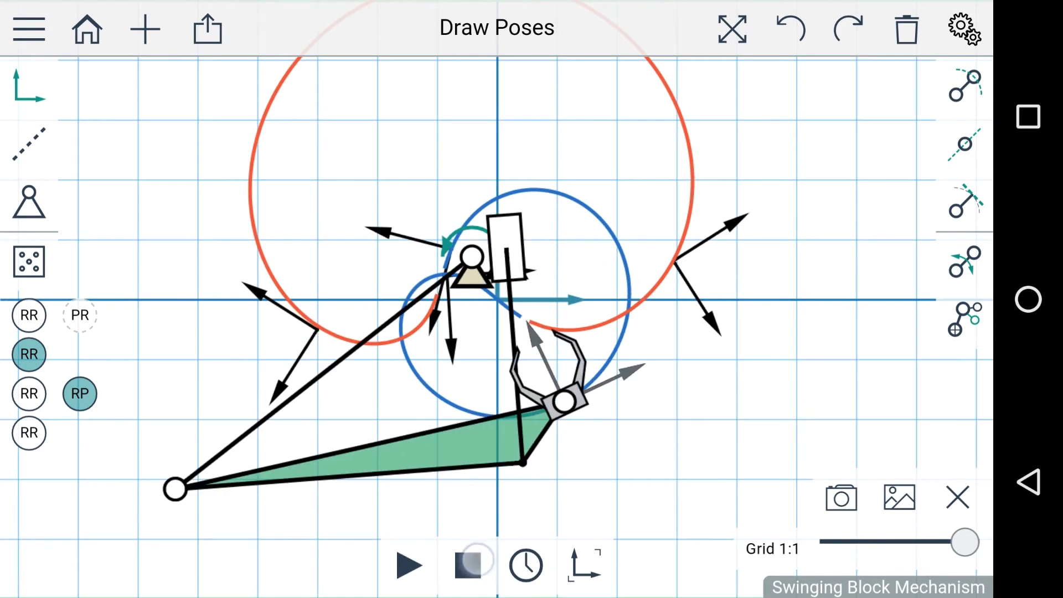
left_click(966, 29)
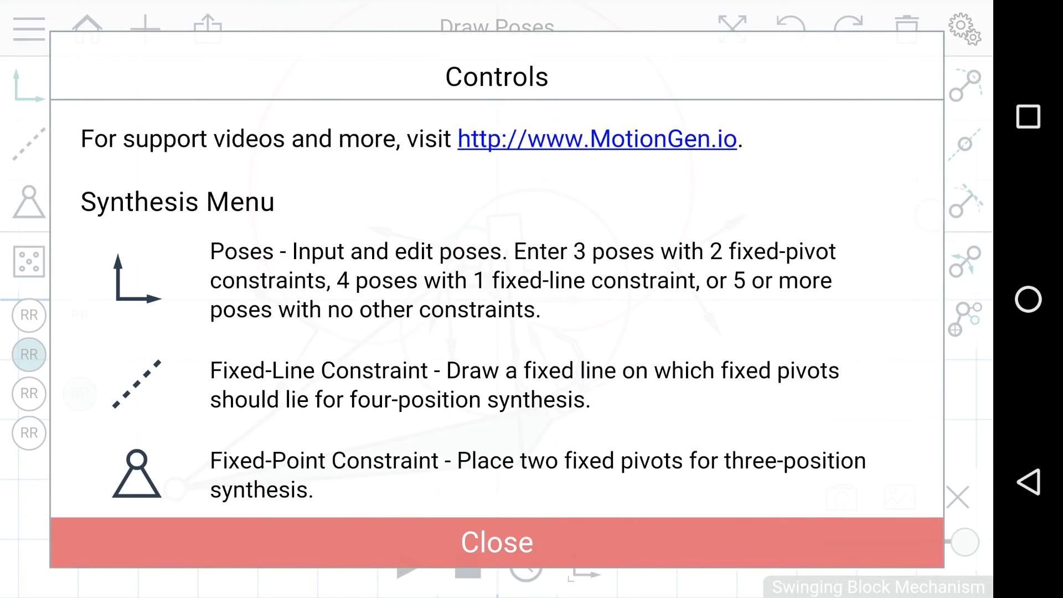
Scroll through the Synthesis and Animation descriptions and dismiss the Controls help
scroll("down", 3)
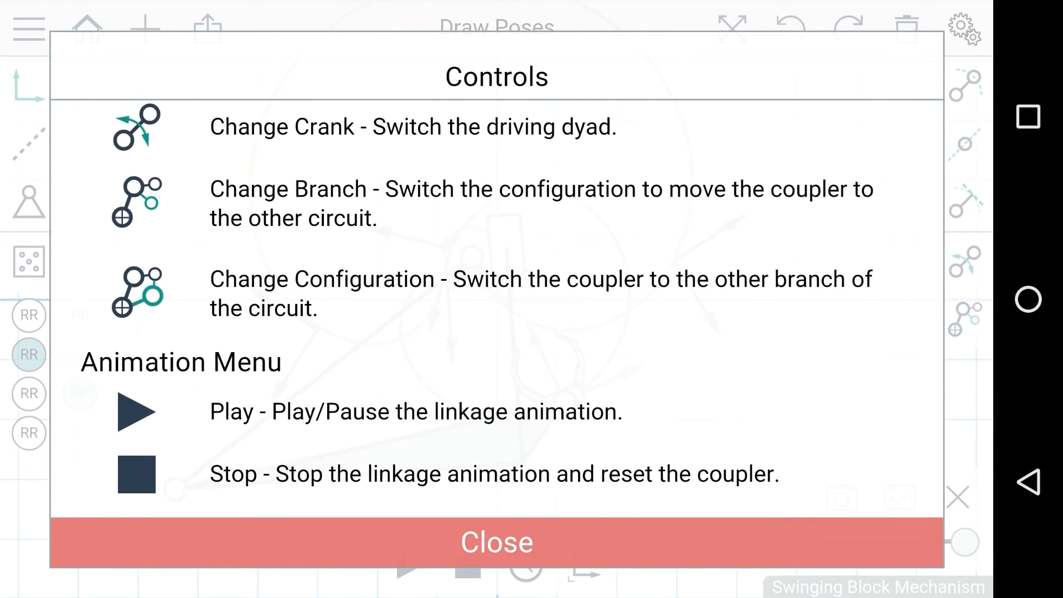
left_click(496, 542)
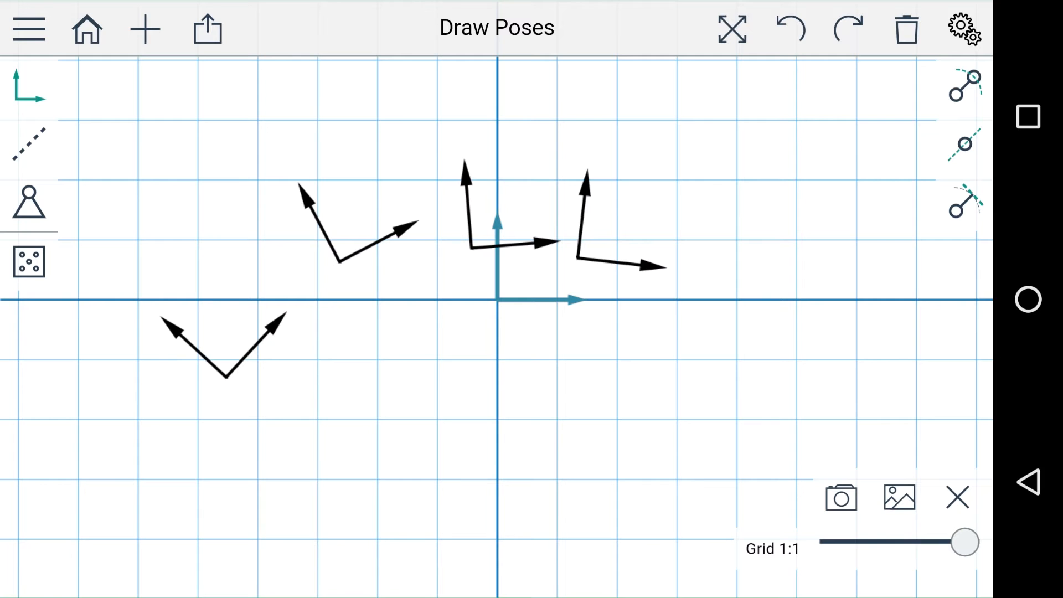
Synthesize a non-Grashof triple-rocker from the four drawn poses
left_click(791, 29)
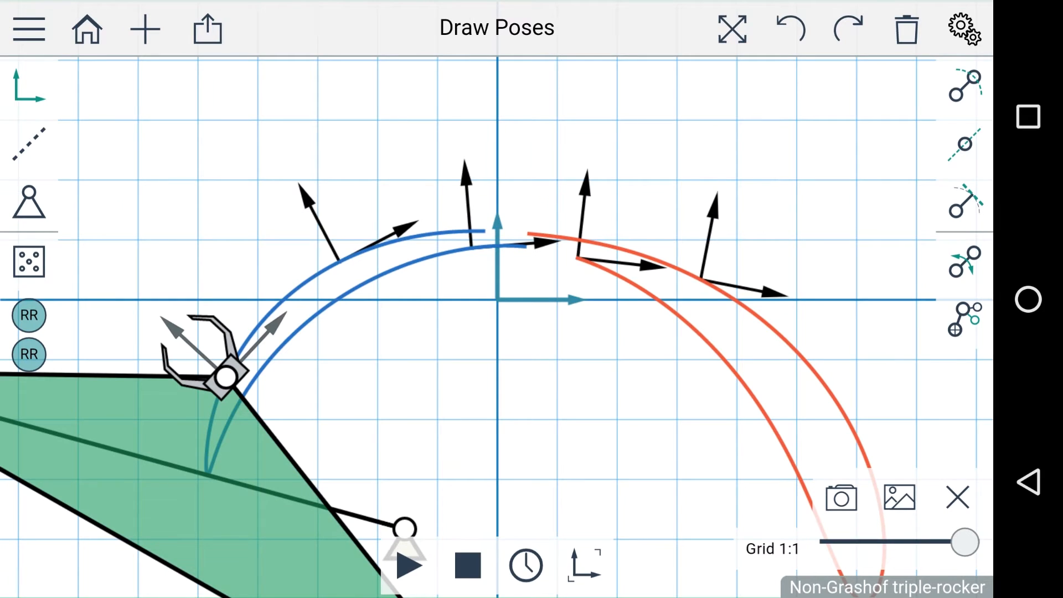
left_click(207, 27)
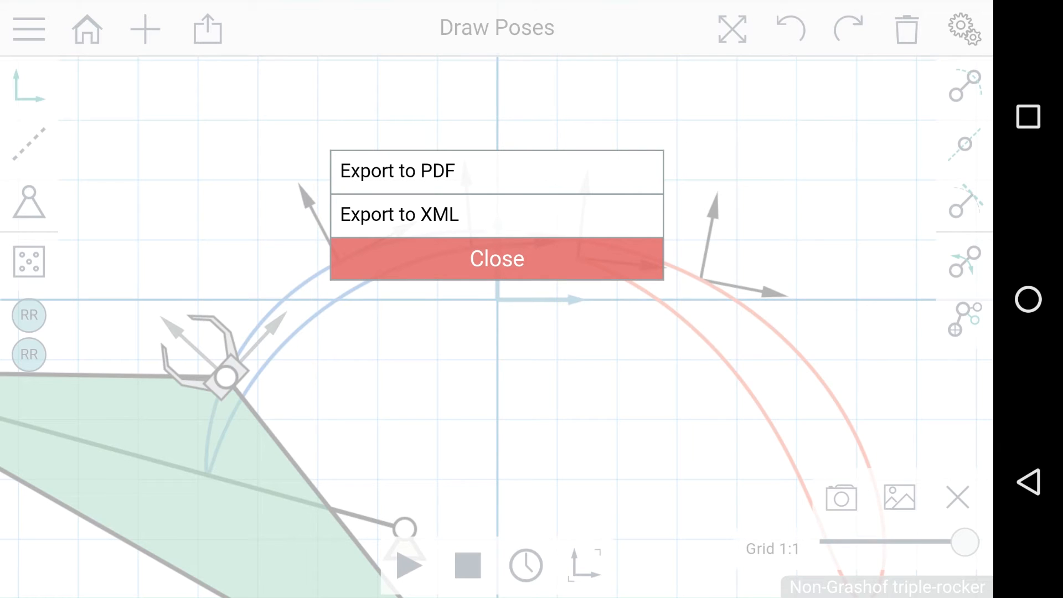
Choose Export to PDF to produce the linkage report with pose table
left_click(397, 171)
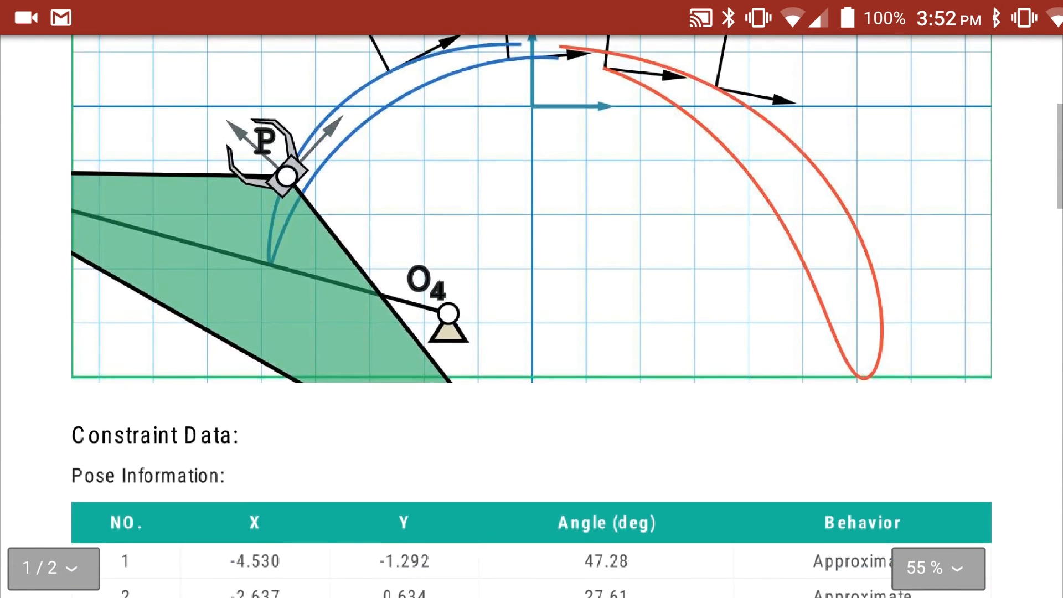
scroll("down", 3)
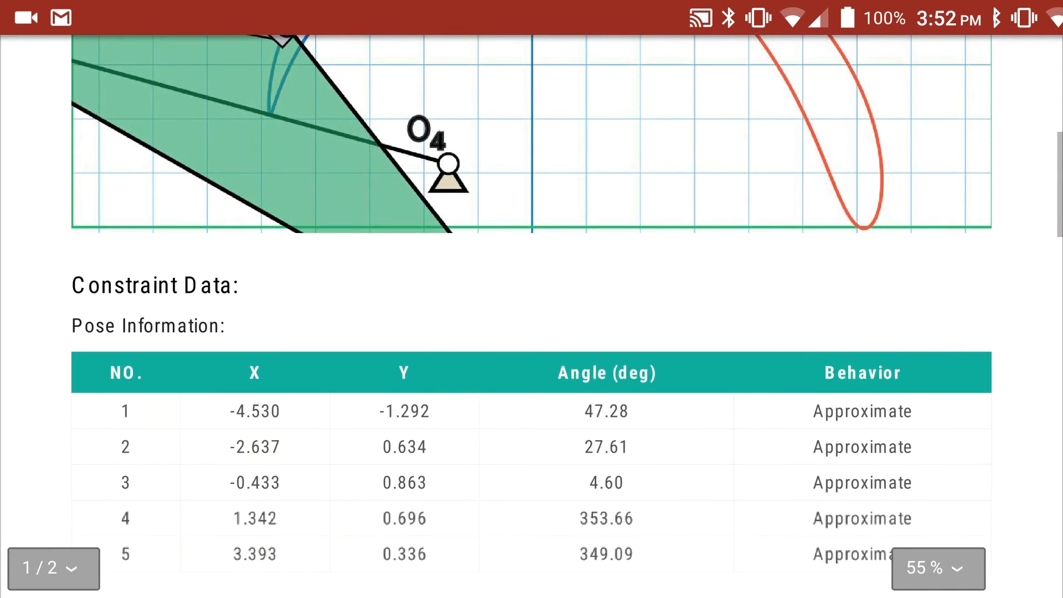
scroll("down", 3)
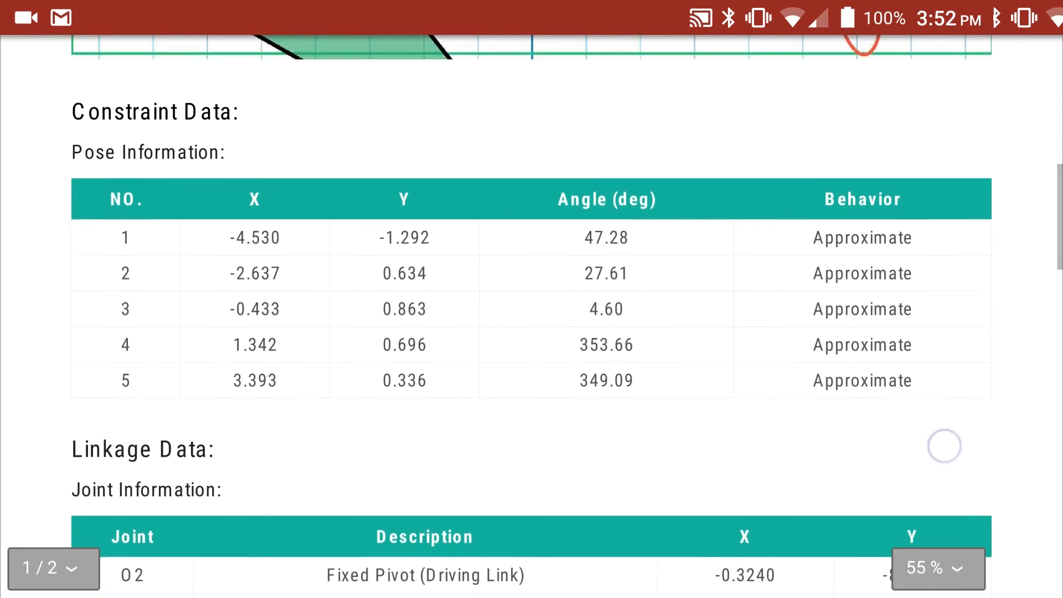
scroll("down", 3)
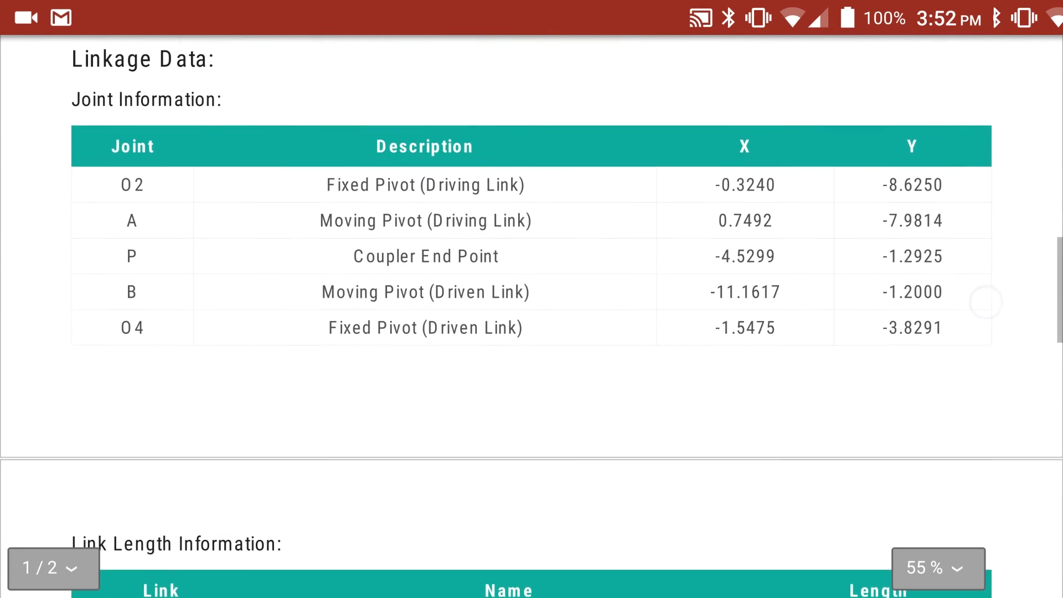
scroll("down", 3)
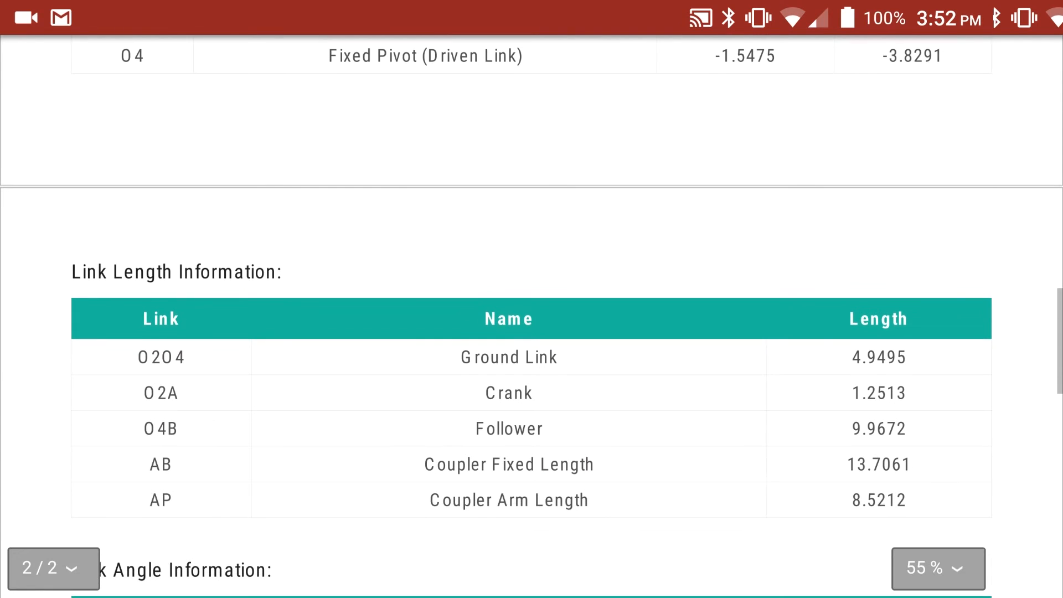
scroll("down", 3)
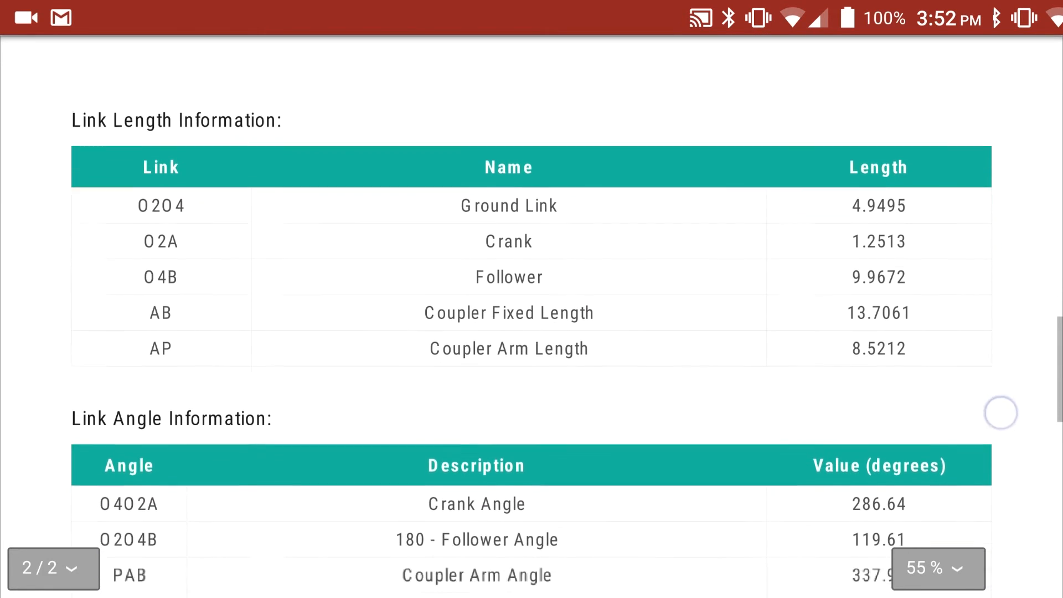
scroll("down", 3)
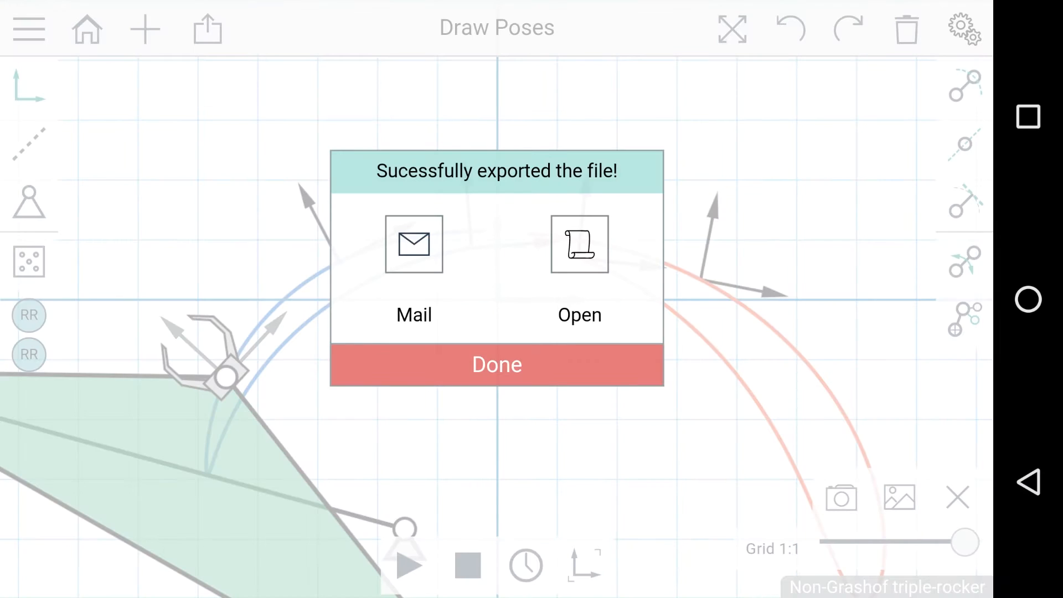
Dismiss the export success dialog with Done
left_click(497, 364)
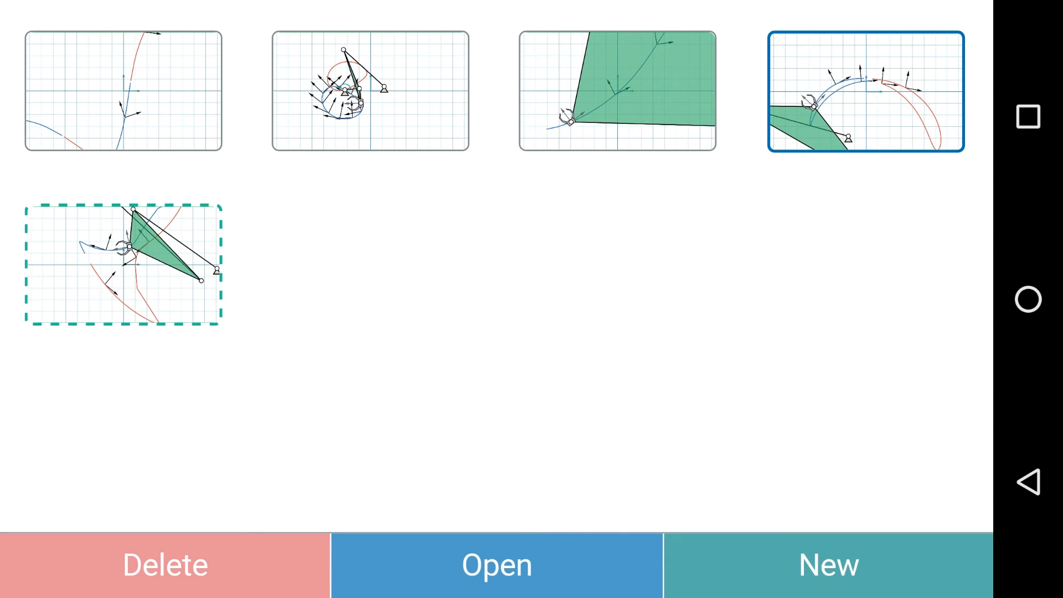
Reopen the saved linkage, then load a Grashof crank-rocker from Examples and play it
left_click(498, 564)
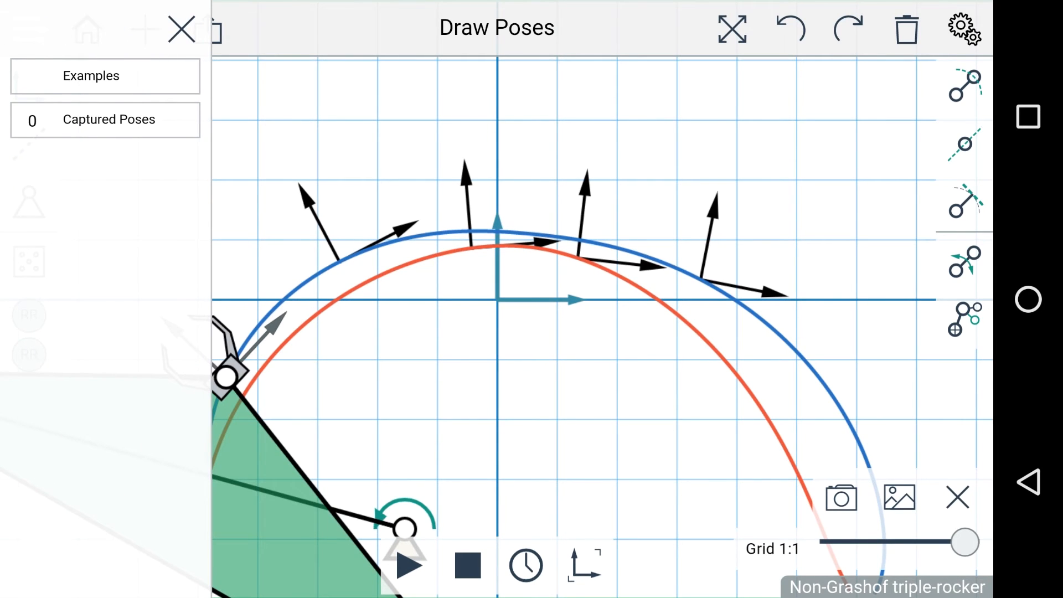
left_click(90, 76)
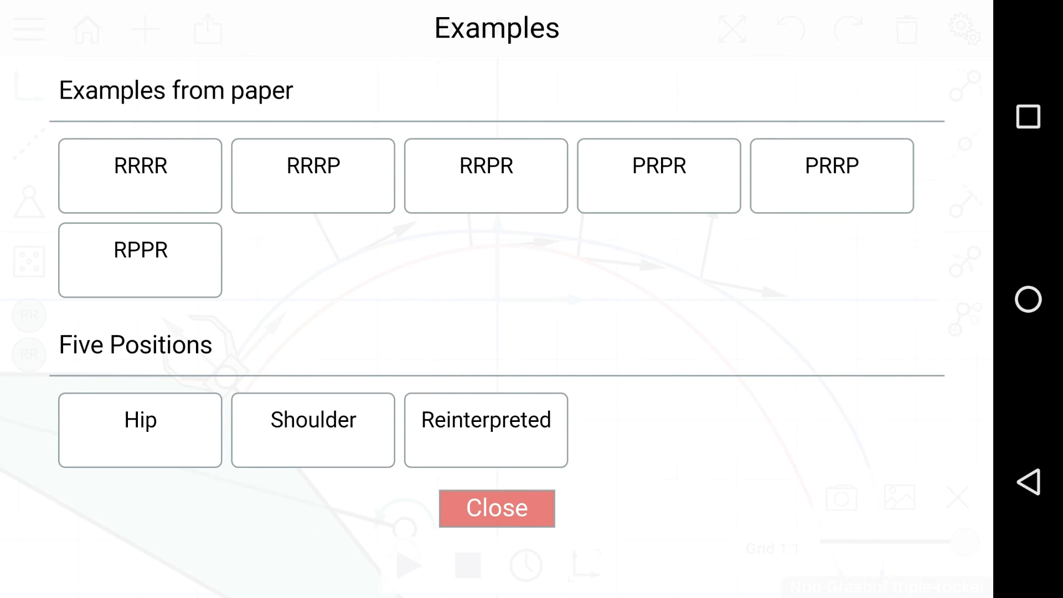
left_click(497, 509)
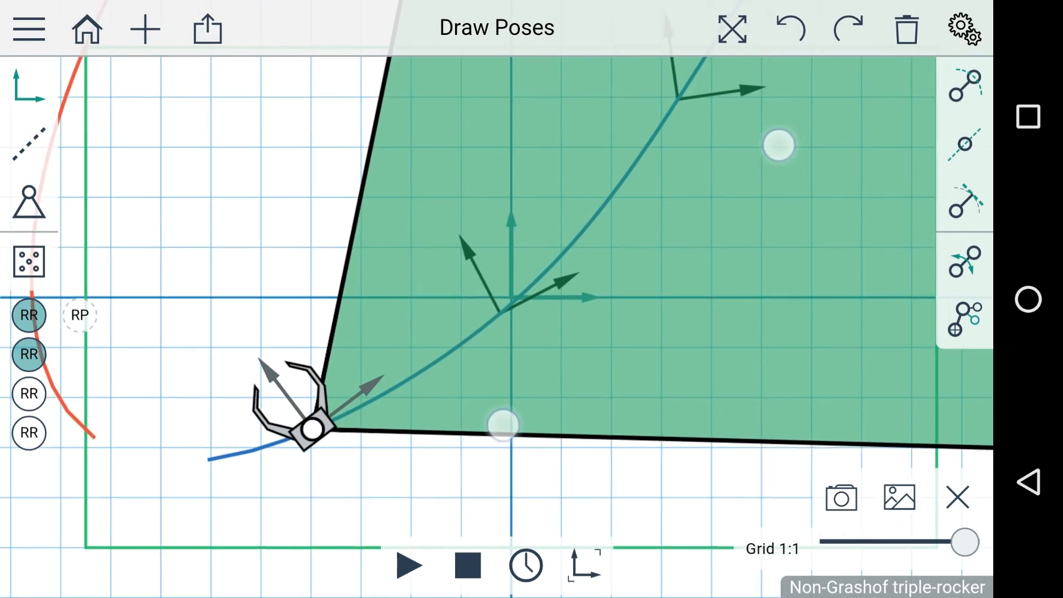
left_click_drag(959, 541, 840, 541)
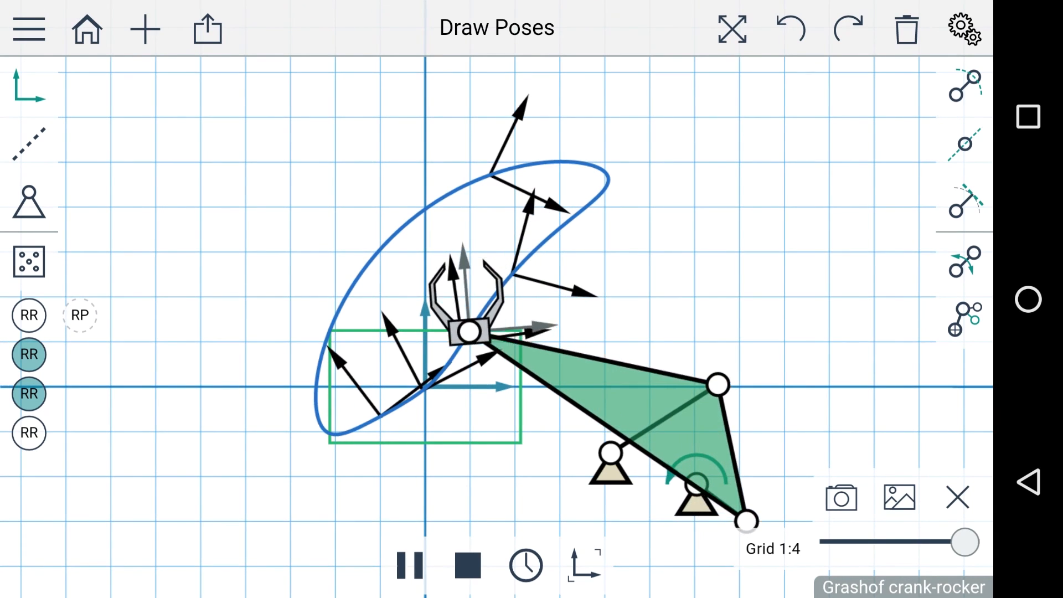
Clear the crank-rocker linkage and its poses, leaving an empty grid canvas
left_click(28, 29)
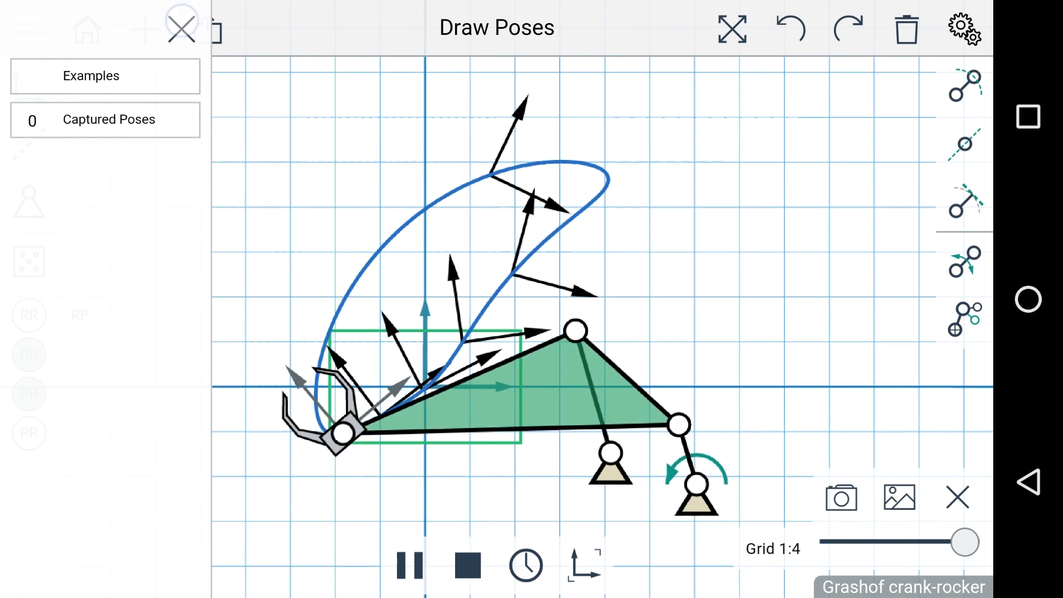
left_click(904, 29)
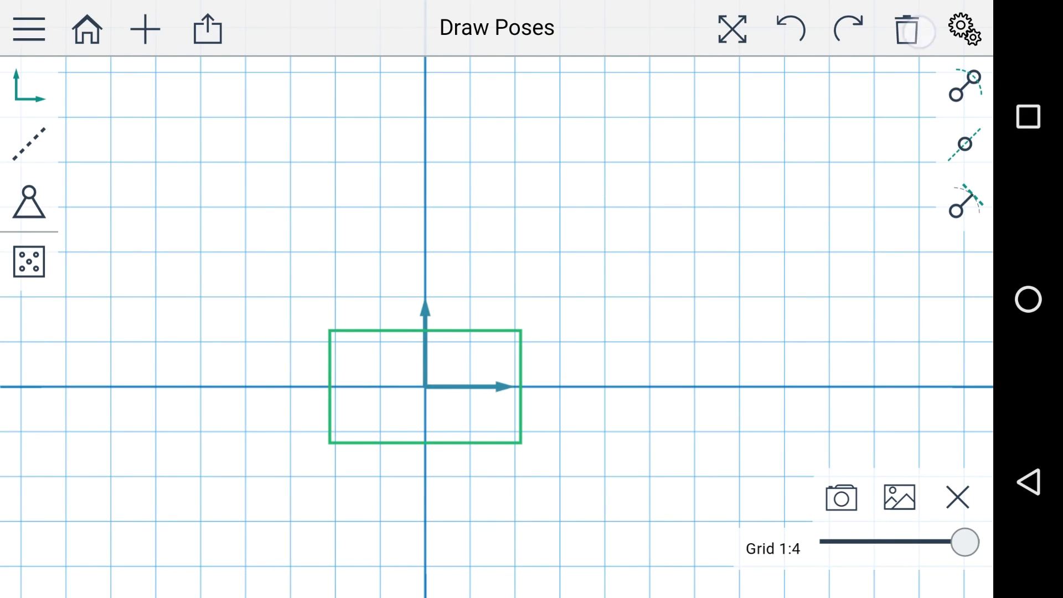
Move the coupler point up-right and capture six poses along the coupler path, confirming Captured Poses: 6
left_click_drag(963, 542, 962, 542)
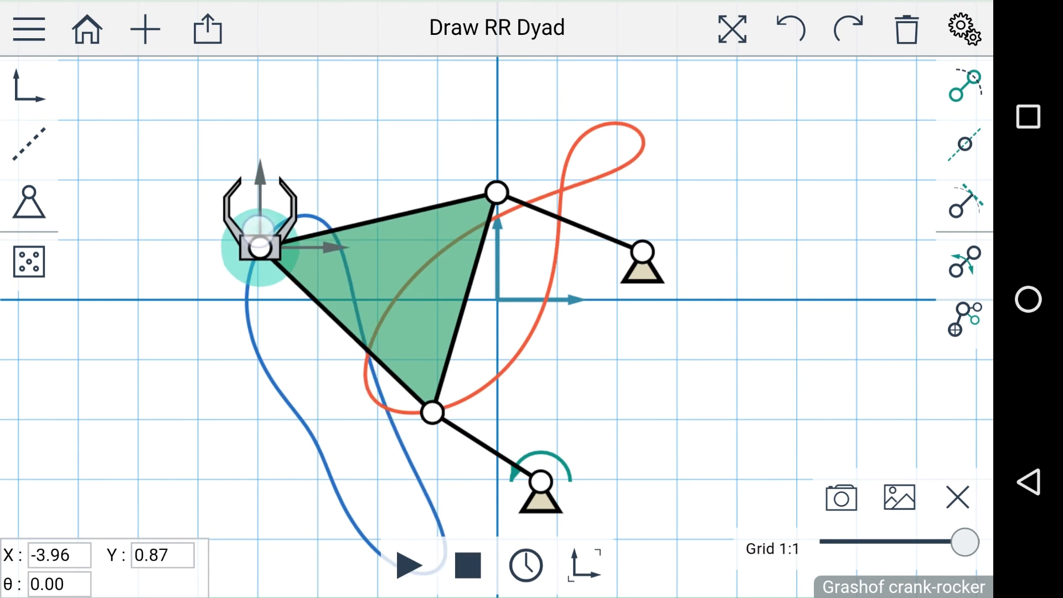
left_click_drag(258, 247, 326, 214)
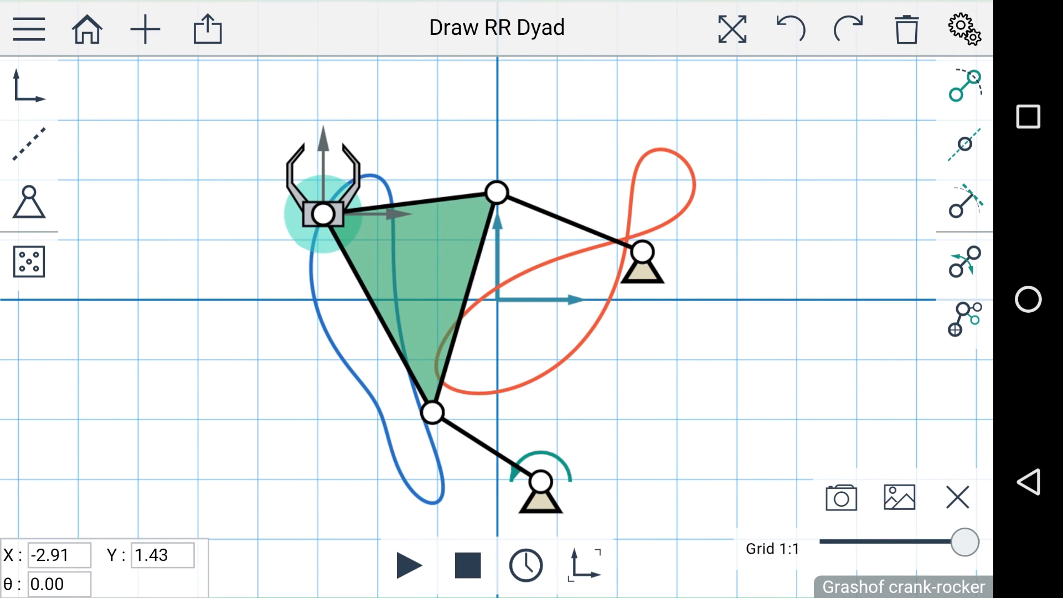
left_click(525, 565)
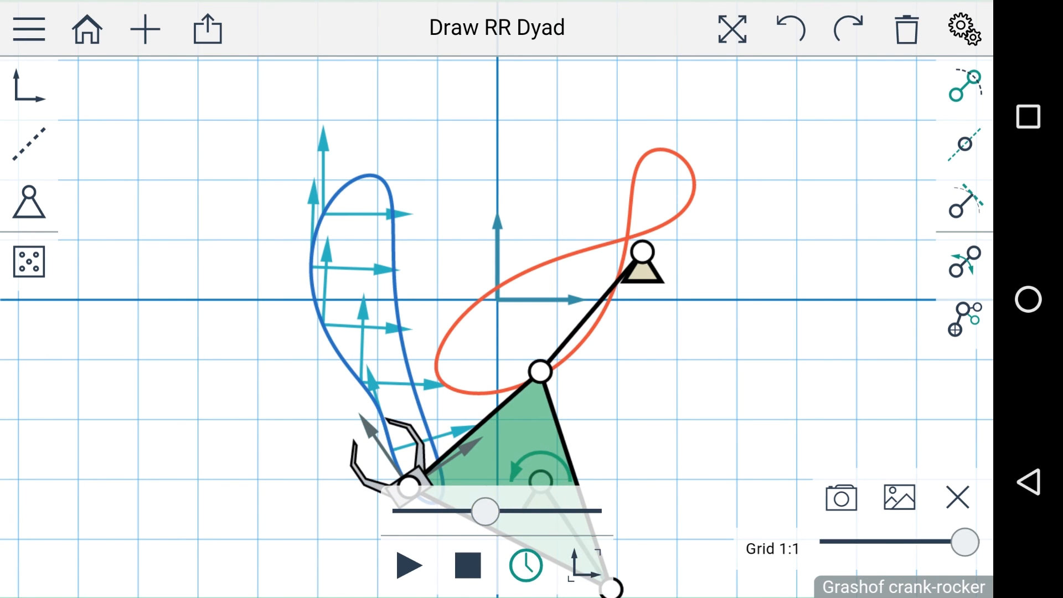
left_click(29, 29)
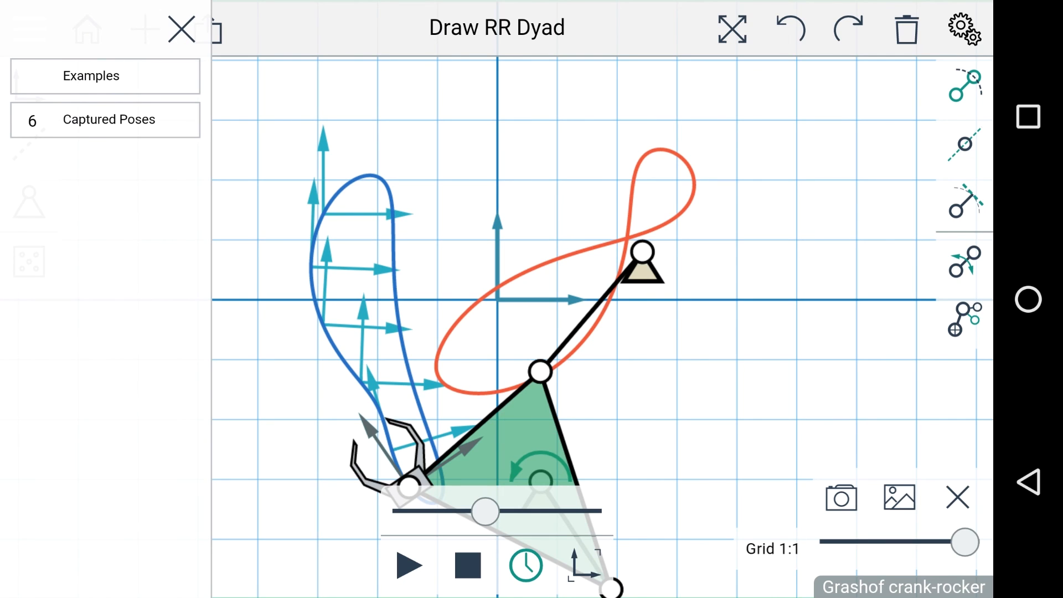